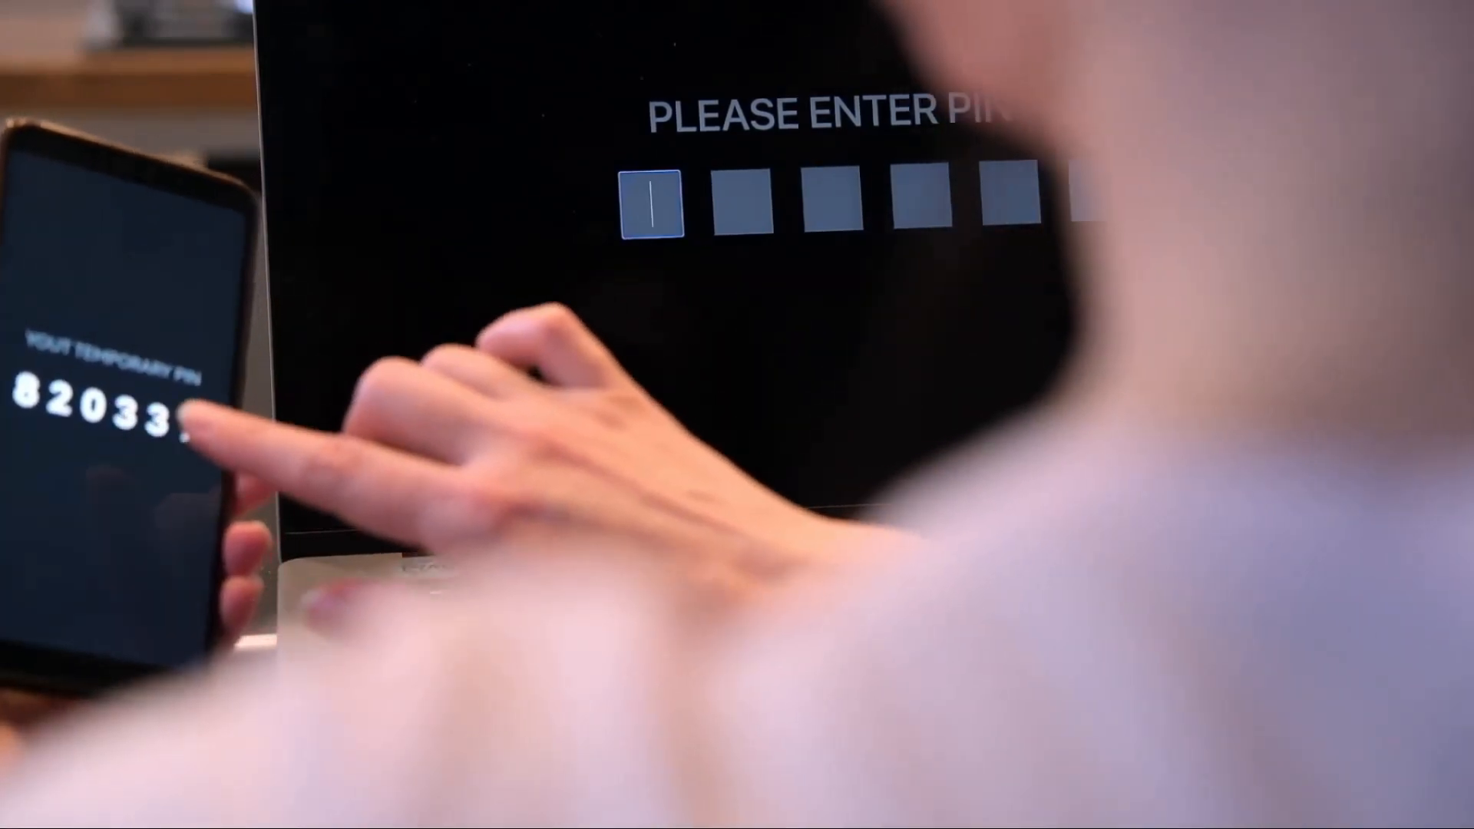
pyautogui.write('8')
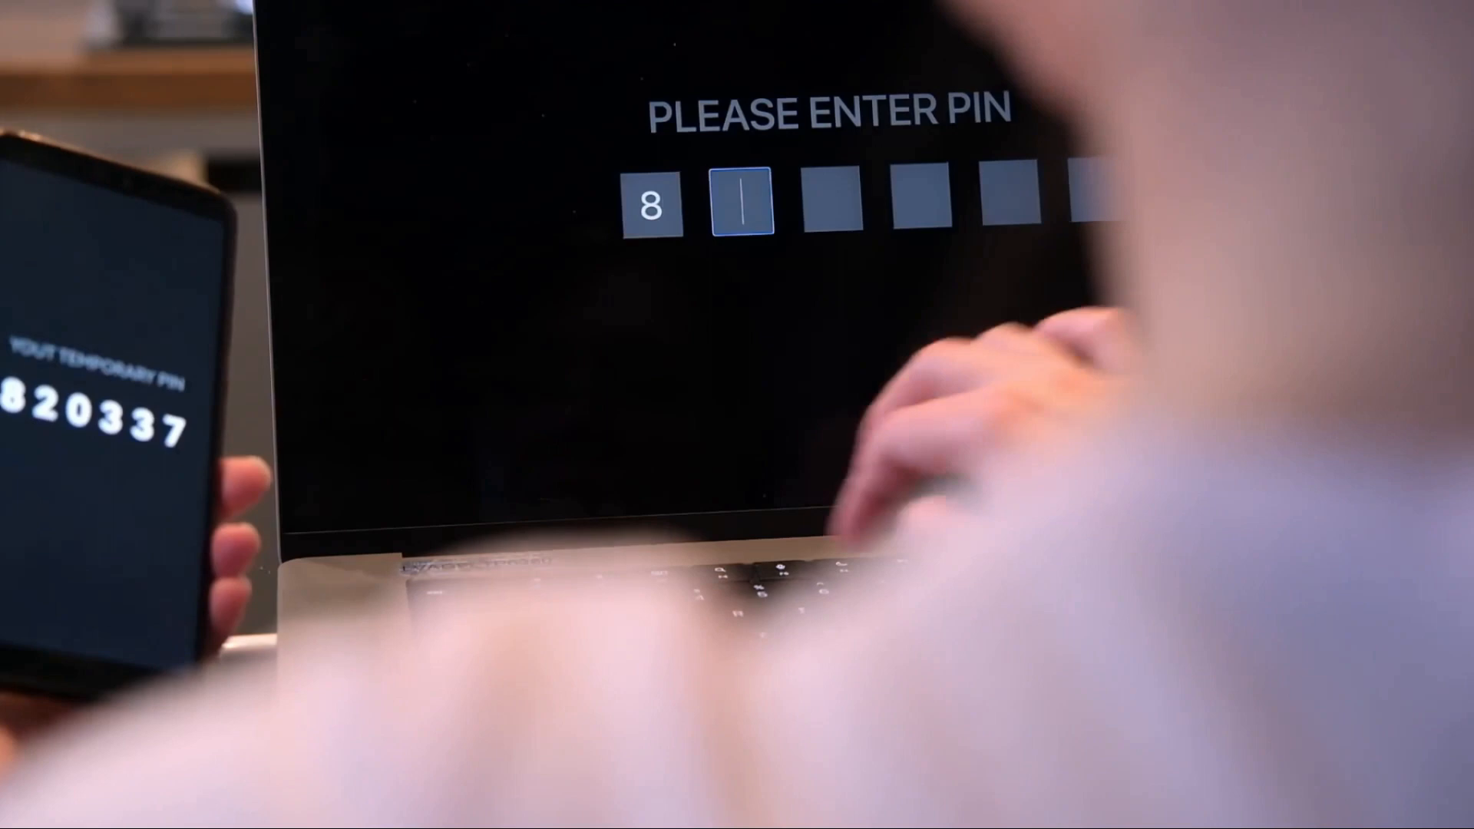